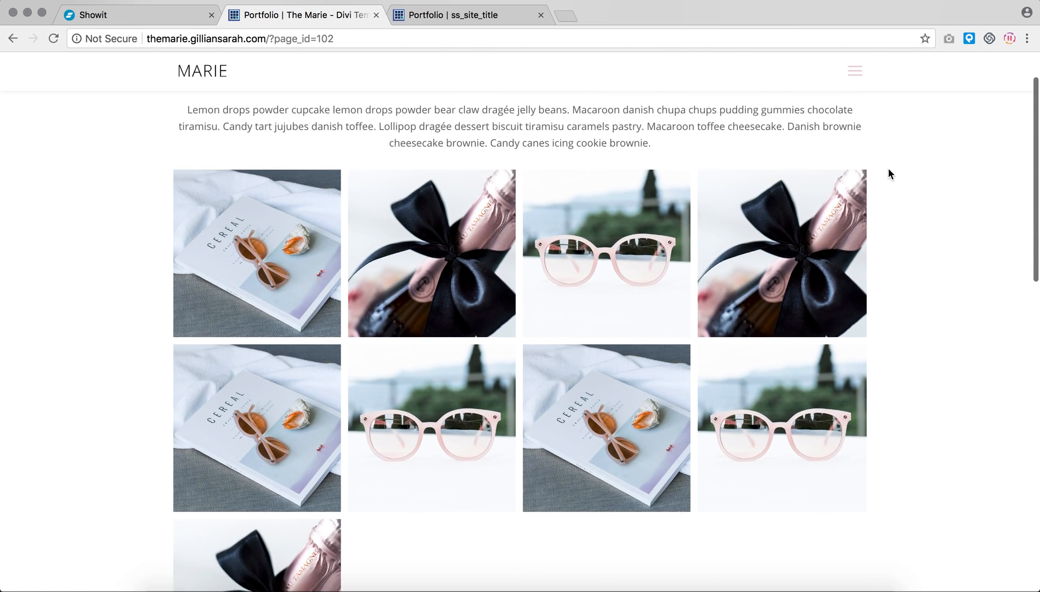
- Switch to the ss_site_title Portfolio tab showing the missing-portfolio shortcode error
{"action": "scroll", "scroll_direction": "down", "scroll_amount": 3}
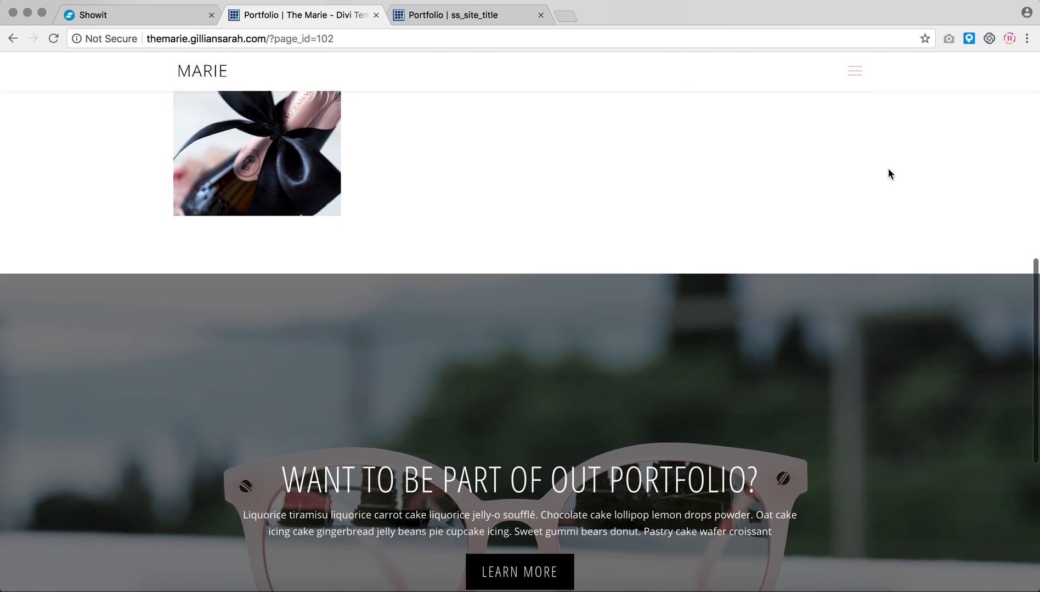
{"action": "scroll", "scroll_direction": "up", "scroll_amount": 3}
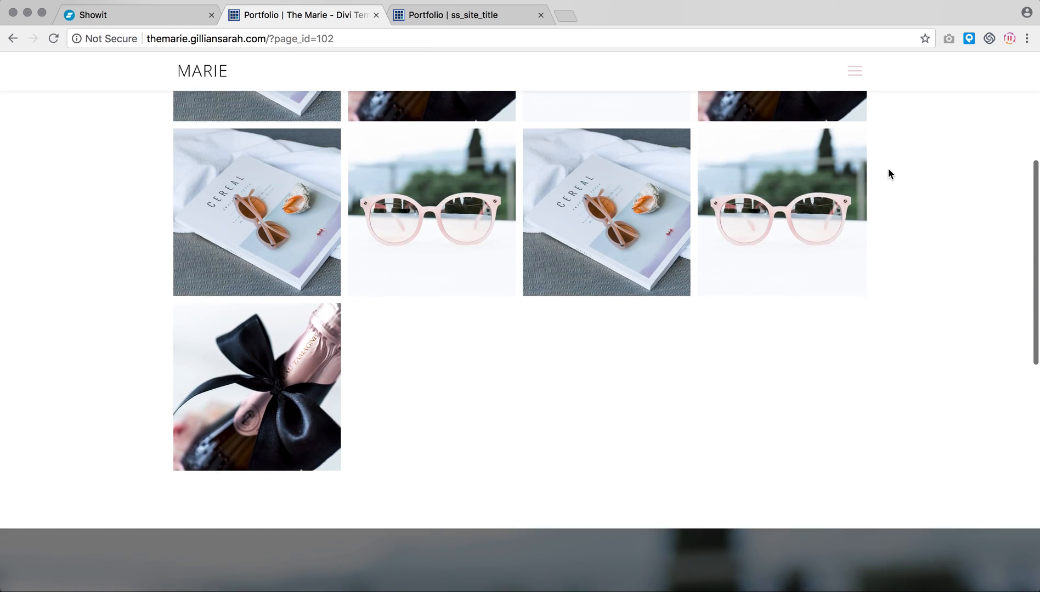
{"action": "scroll", "scroll_direction": "up", "scroll_amount": 3}
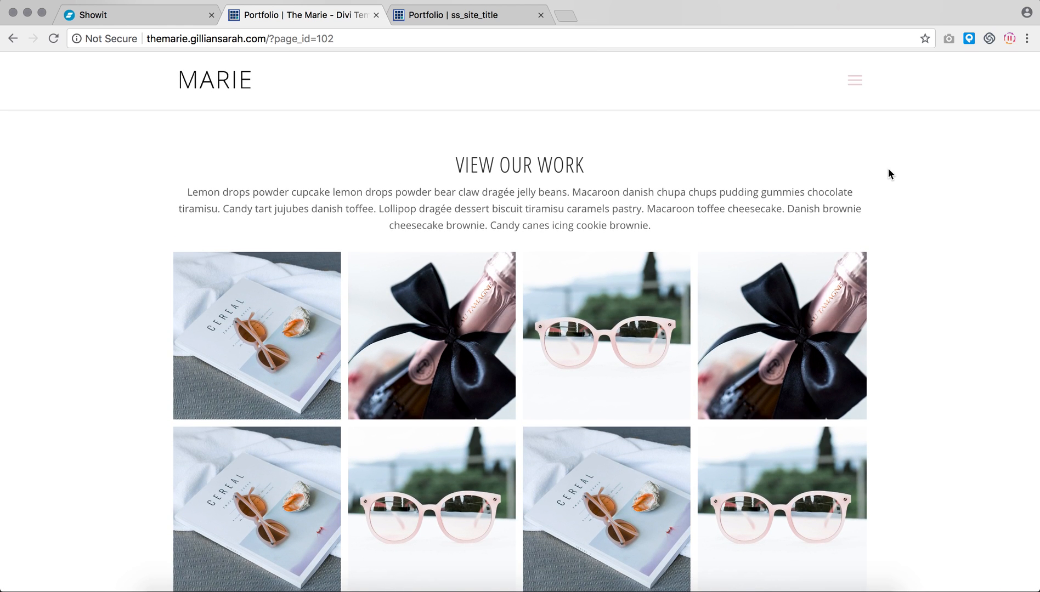
{"action": "mouse_move", "coordinate": [334, 132]}
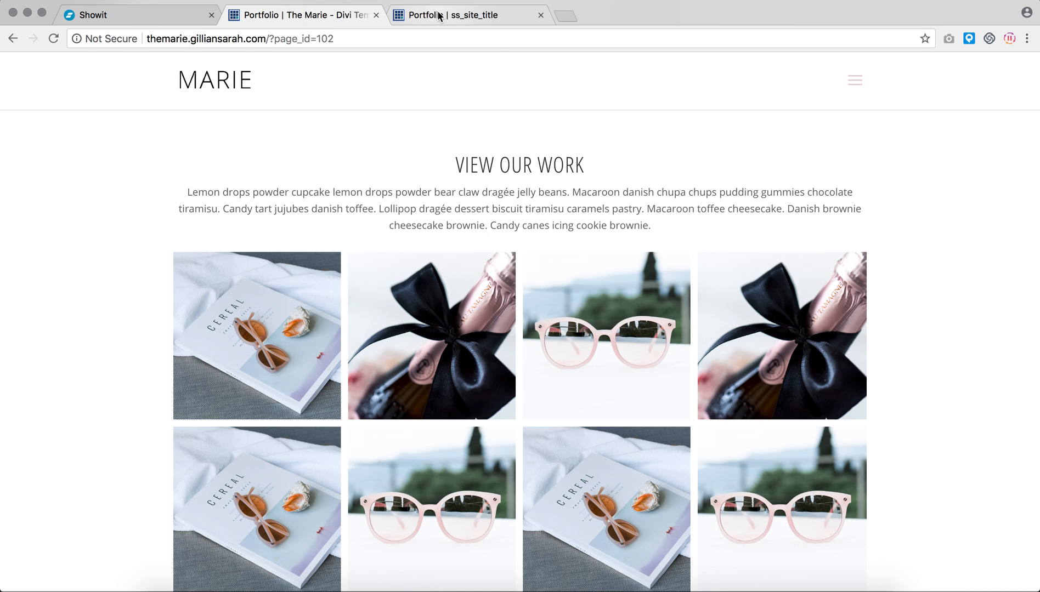
{"action": "left_click", "coordinate": [469, 15]}
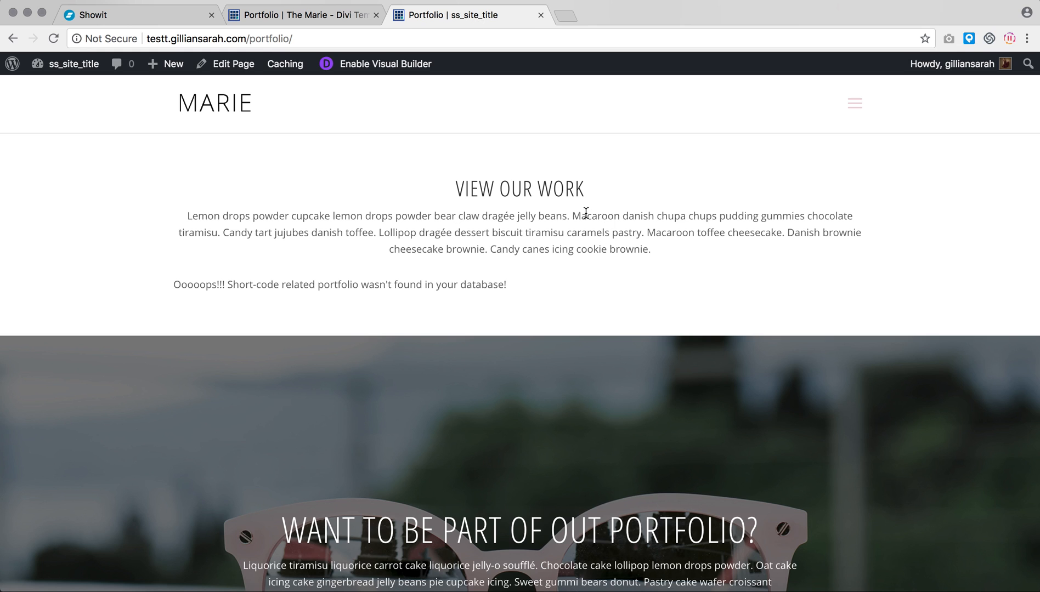
{"action": "mouse_move", "coordinate": [175, 279]}
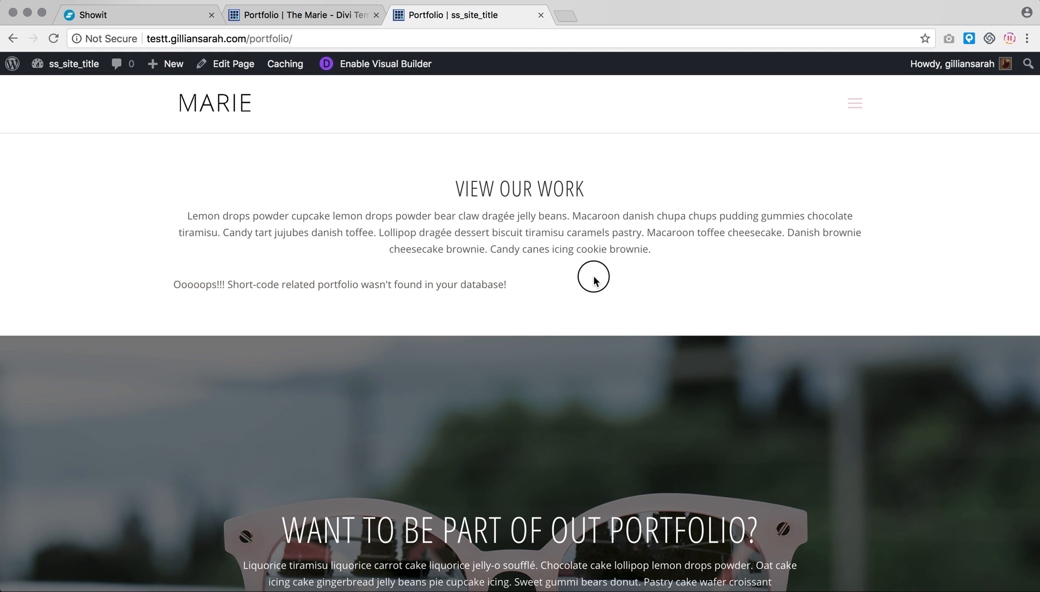
{"action": "mouse_move", "coordinate": [594, 282]}
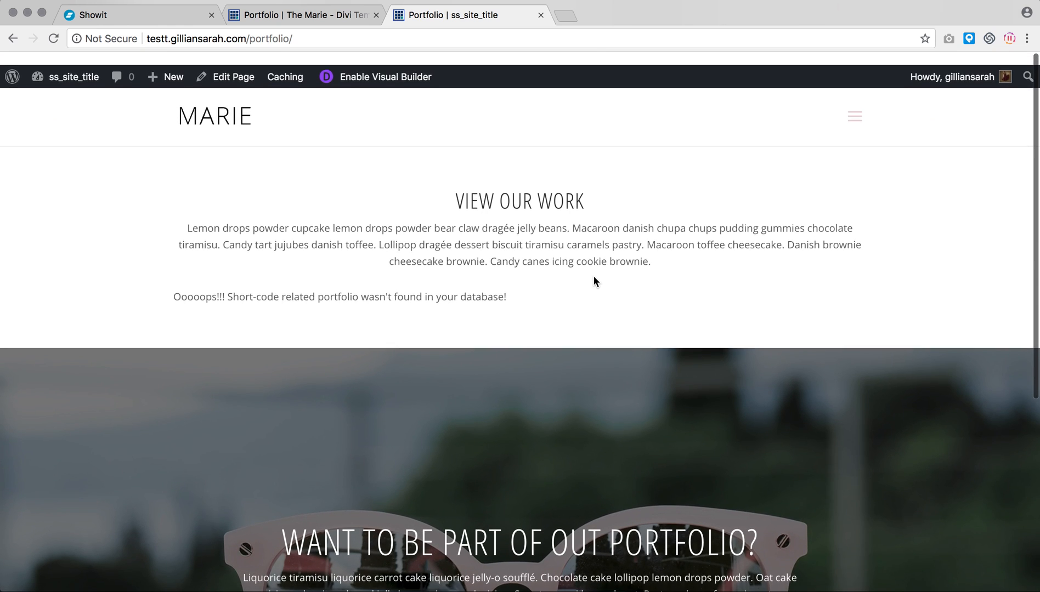
{"action": "scroll", "scroll_direction": "down", "scroll_amount": 3}
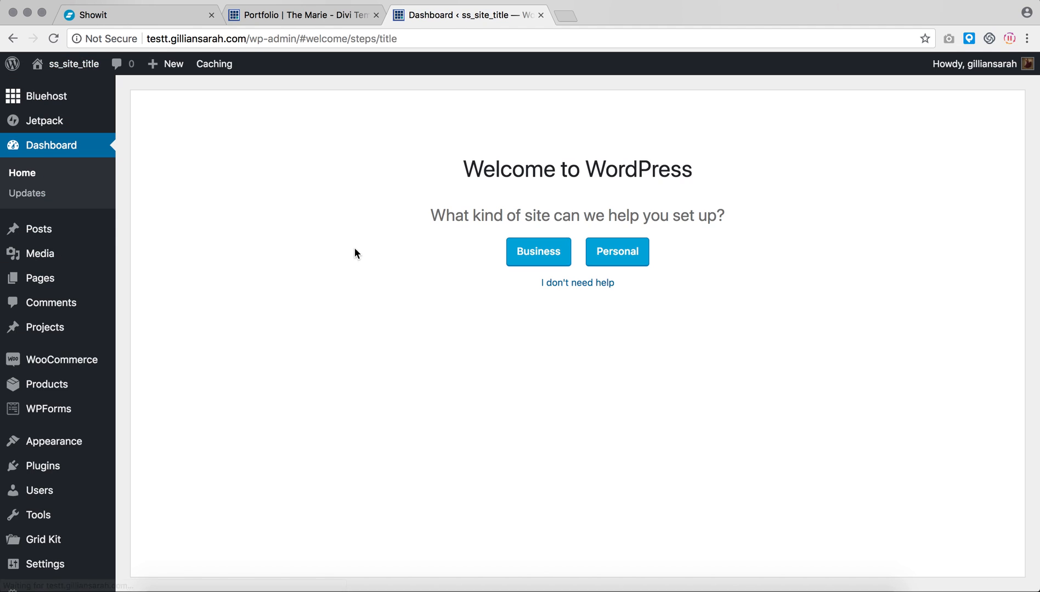
{"action": "mouse_move", "coordinate": [43, 539]}
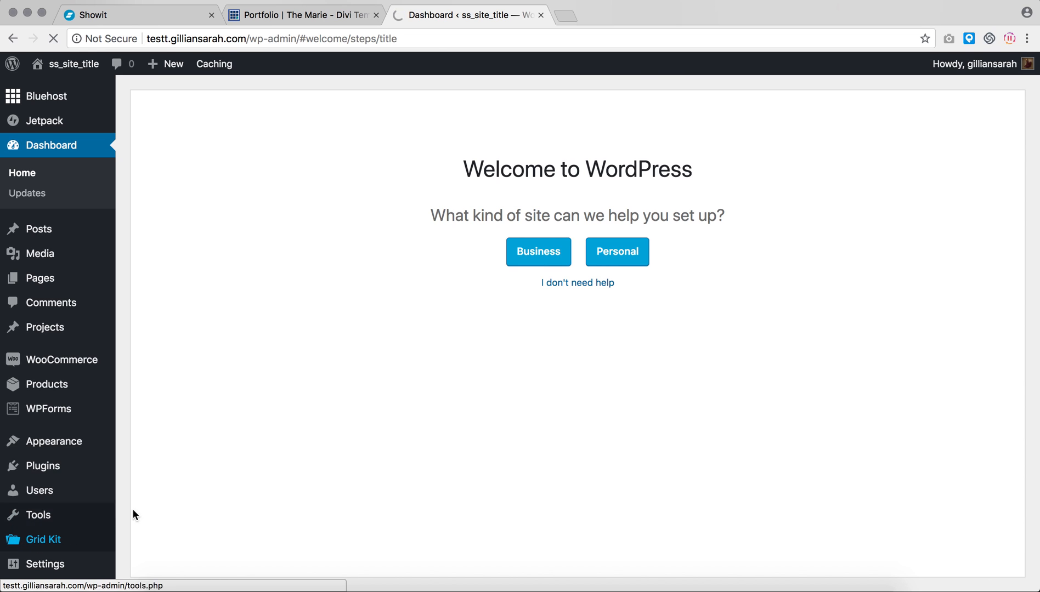
- Open Grid Kit from the admin sidebar to see its empty gallery list
{"action": "left_click", "coordinate": [43, 539]}
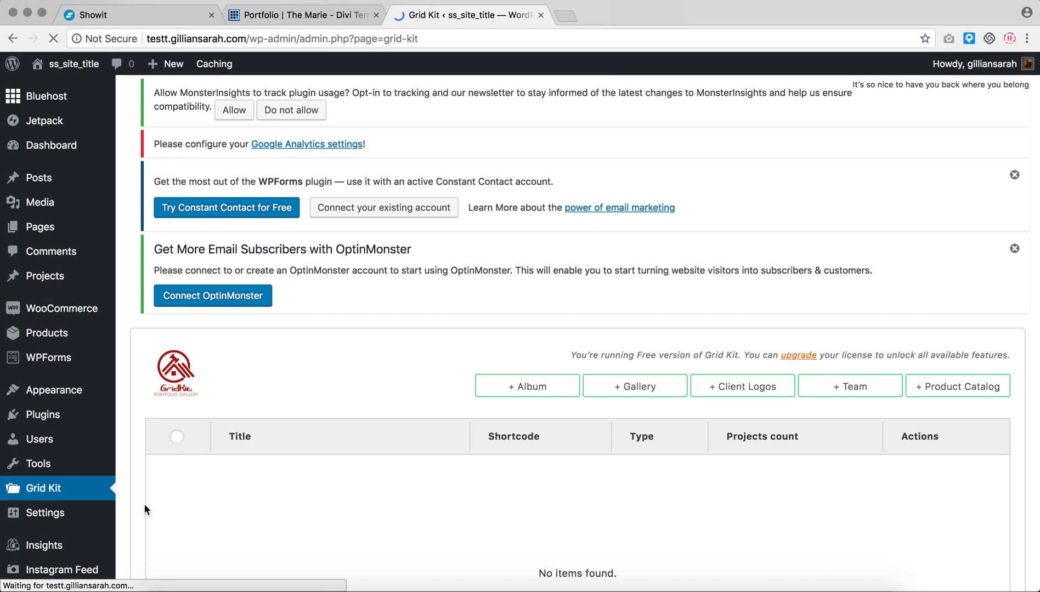
{"action": "scroll", "scroll_direction": "down", "scroll_amount": 3}
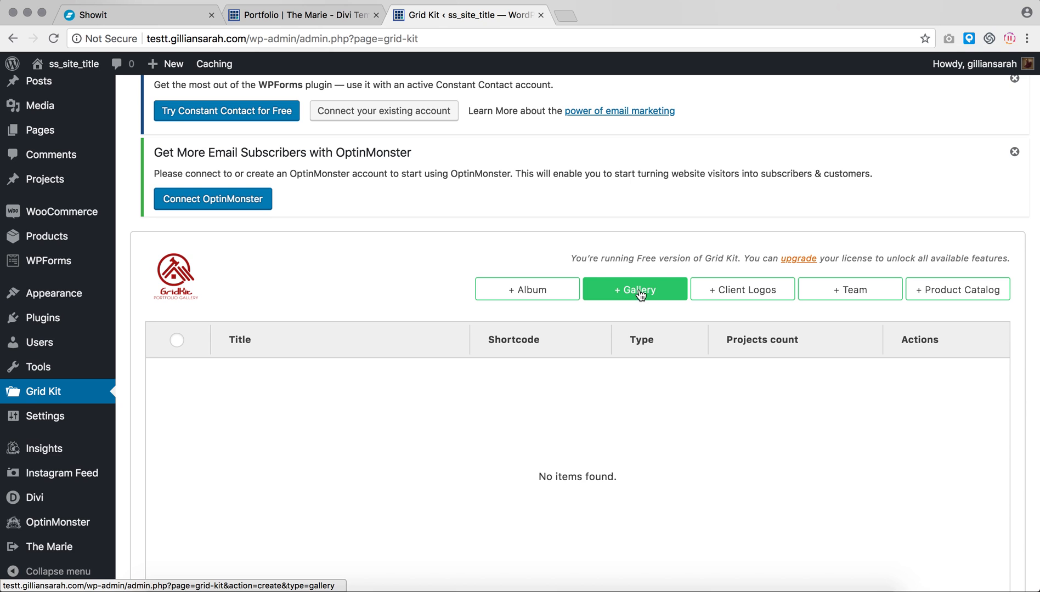
- Create a new Grid Kit gallery and start typing its title as 'Galle'
{"action": "left_click", "coordinate": [634, 289]}
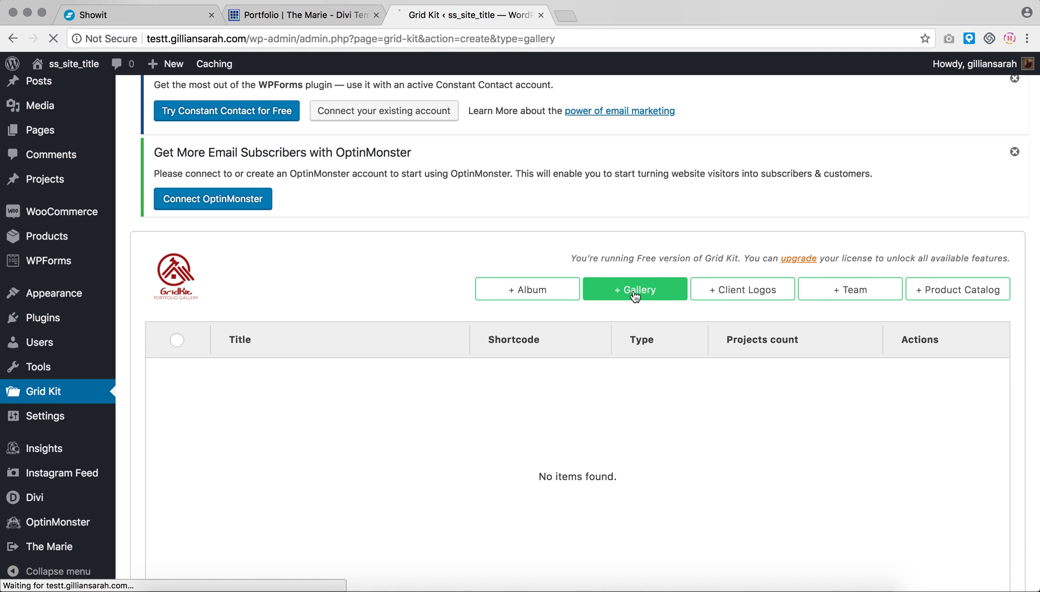
{"action": "left_click", "coordinate": [634, 289]}
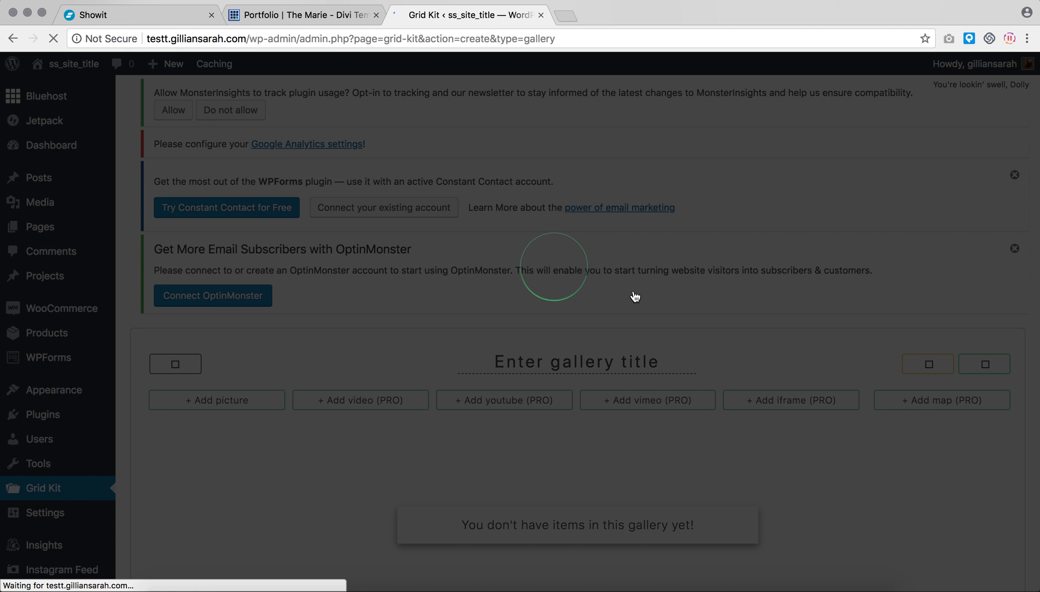
{"action": "scroll", "scroll_direction": "down", "scroll_amount": 3}
{"action": "type", "text": "Galle"}
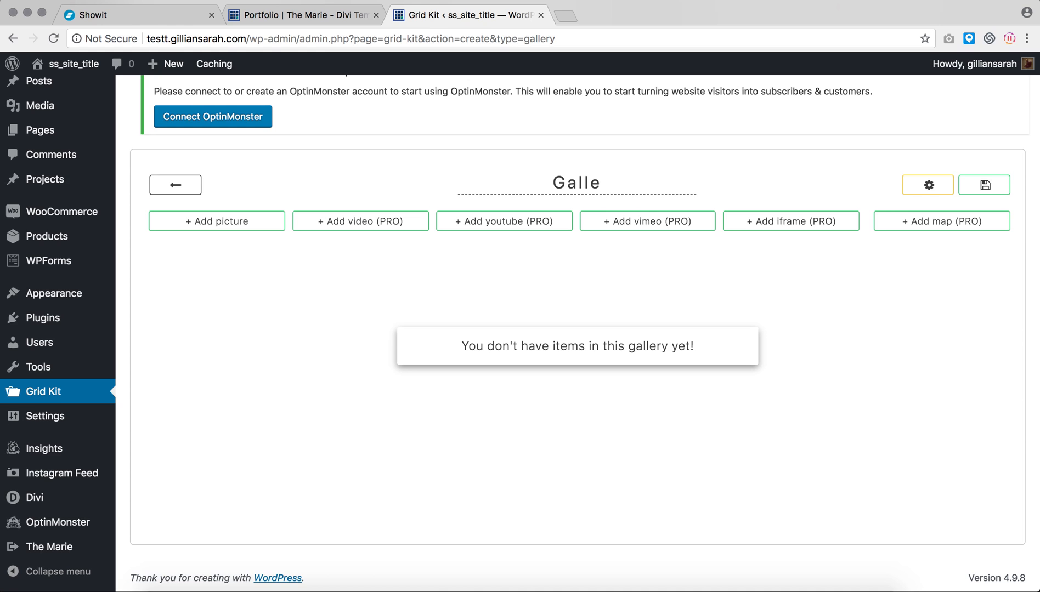
- Finish the title 'Gallery' and pick the cereal photo from the Media Library
{"action": "type", "text": "ry"}
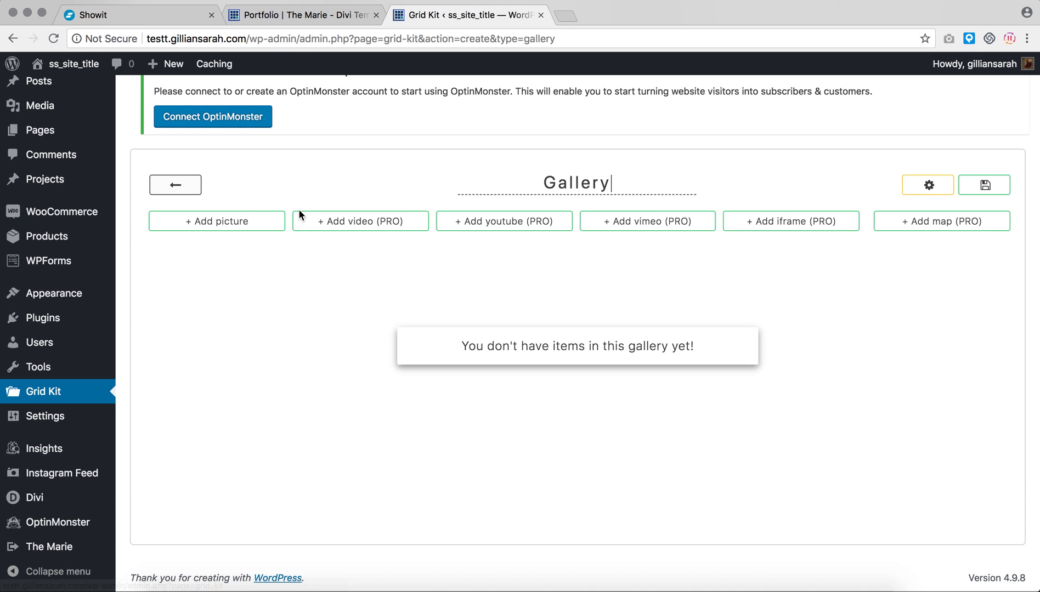
{"action": "left_click", "coordinate": [216, 221]}
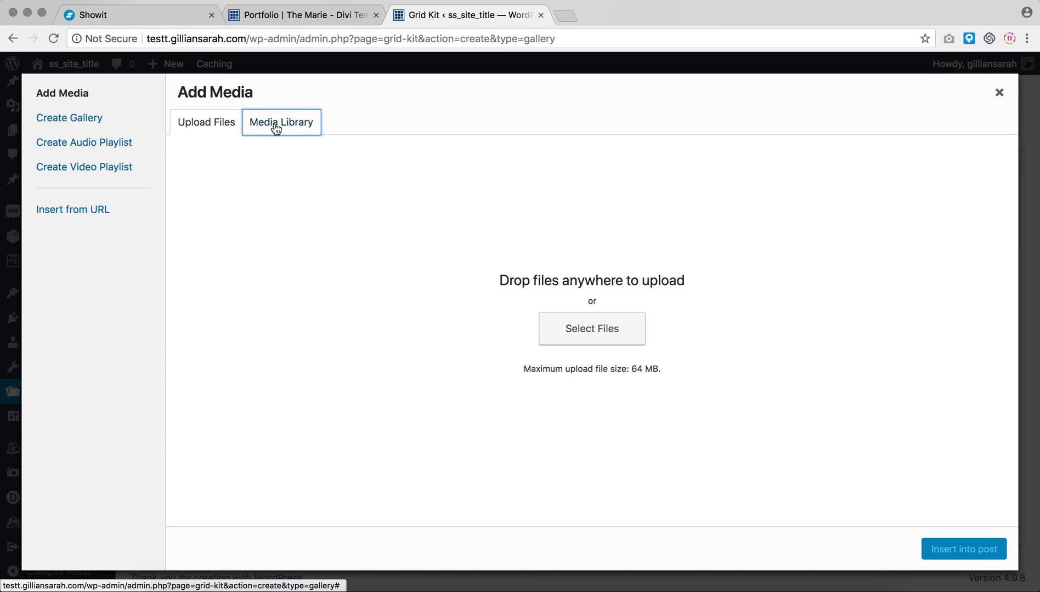
{"action": "left_click", "coordinate": [280, 122]}
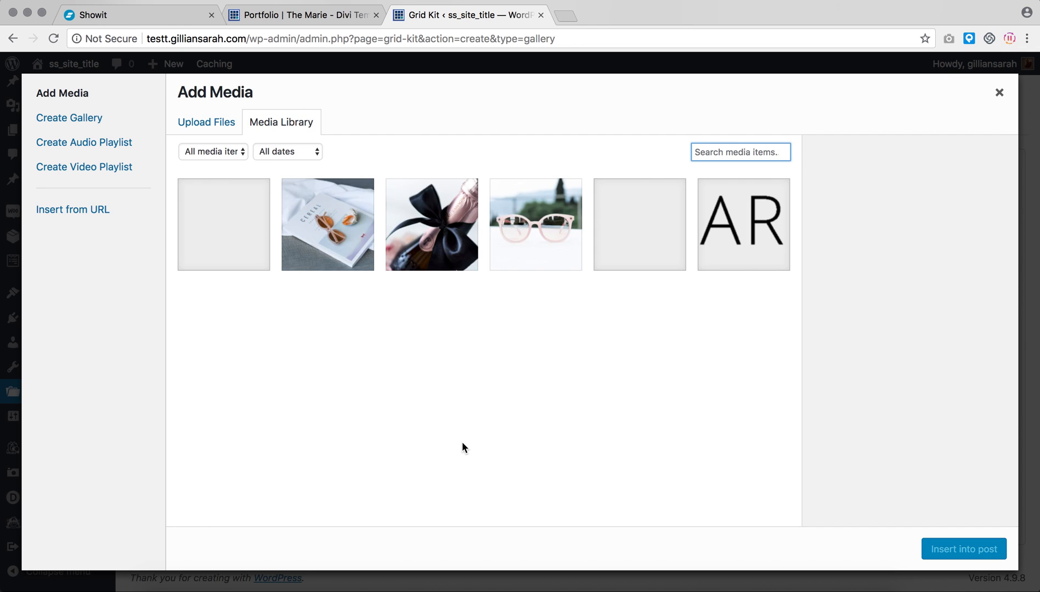
{"action": "left_click", "coordinate": [327, 223]}
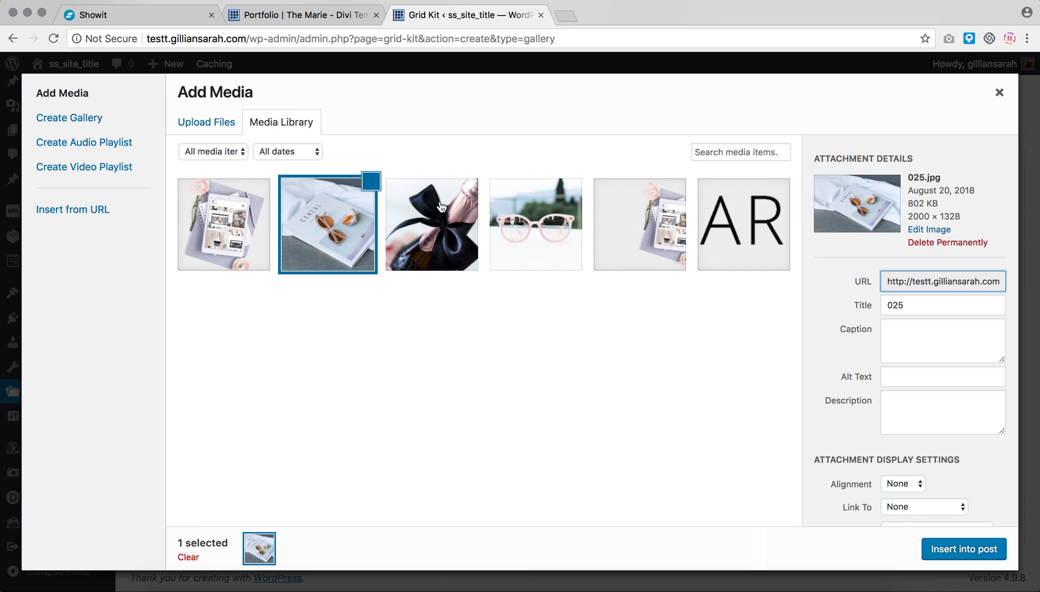
- Add the sunglasses and bow photos, insert all three, and save the gallery
{"action": "left_click", "coordinate": [536, 224]}
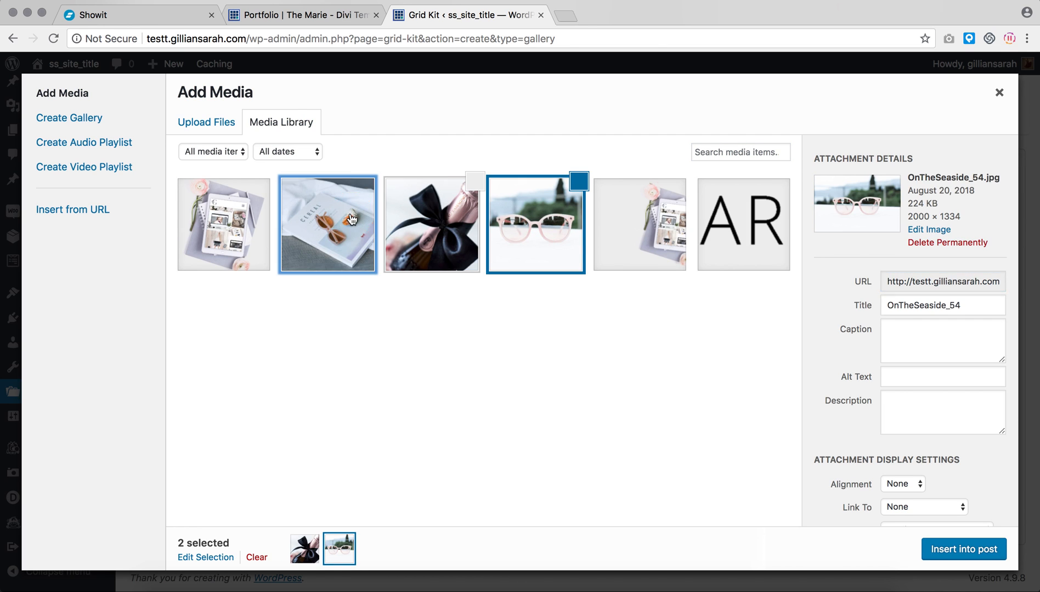
{"action": "left_click", "coordinate": [964, 550]}
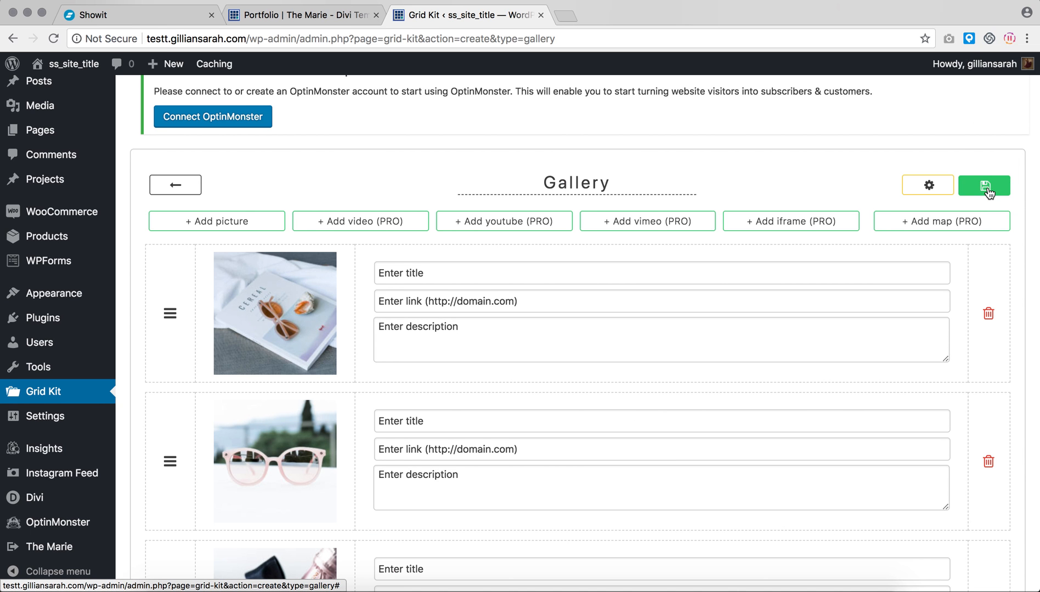
{"action": "left_click", "coordinate": [984, 184]}
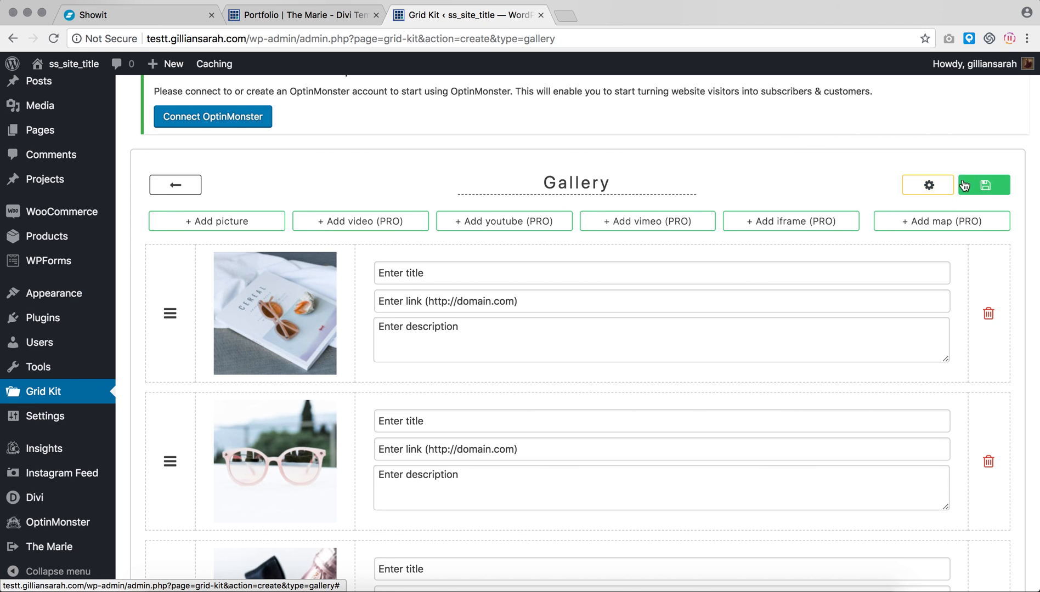
{"action": "mouse_move", "coordinate": [119, 166]}
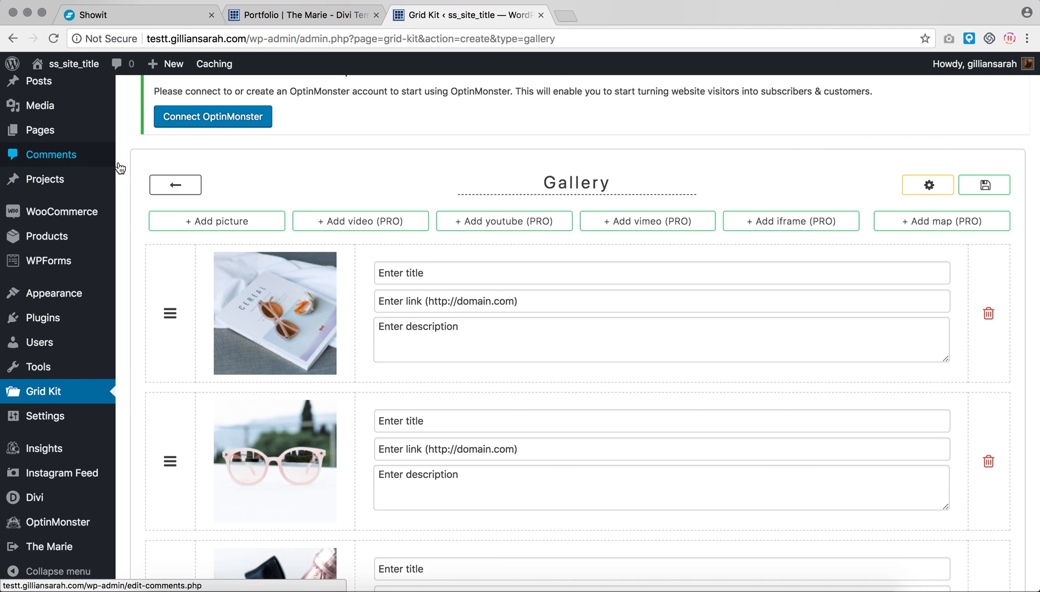
{"action": "left_click", "coordinate": [175, 184]}
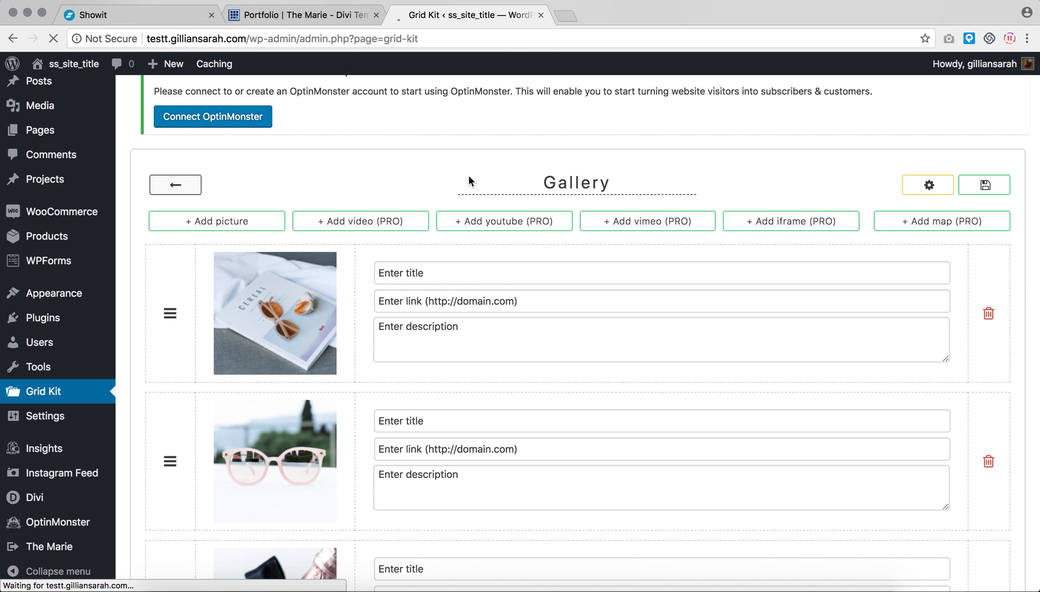
- Go back to the Grid Kit list showing 'Gallery' with shortcode [gkit id=1]
{"action": "left_click", "coordinate": [175, 185]}
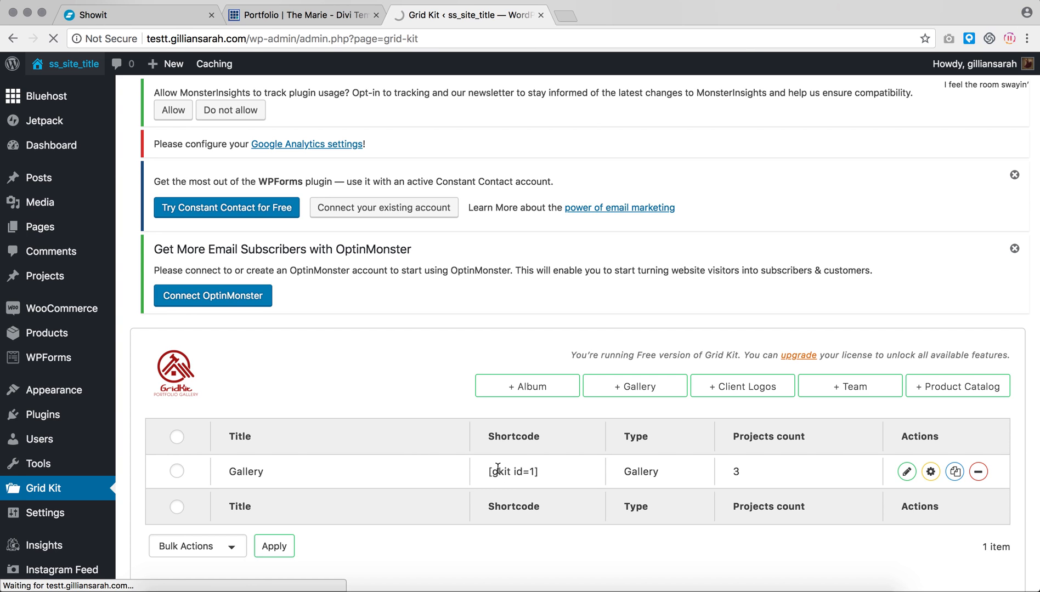
{"action": "mouse_move", "coordinate": [544, 465]}
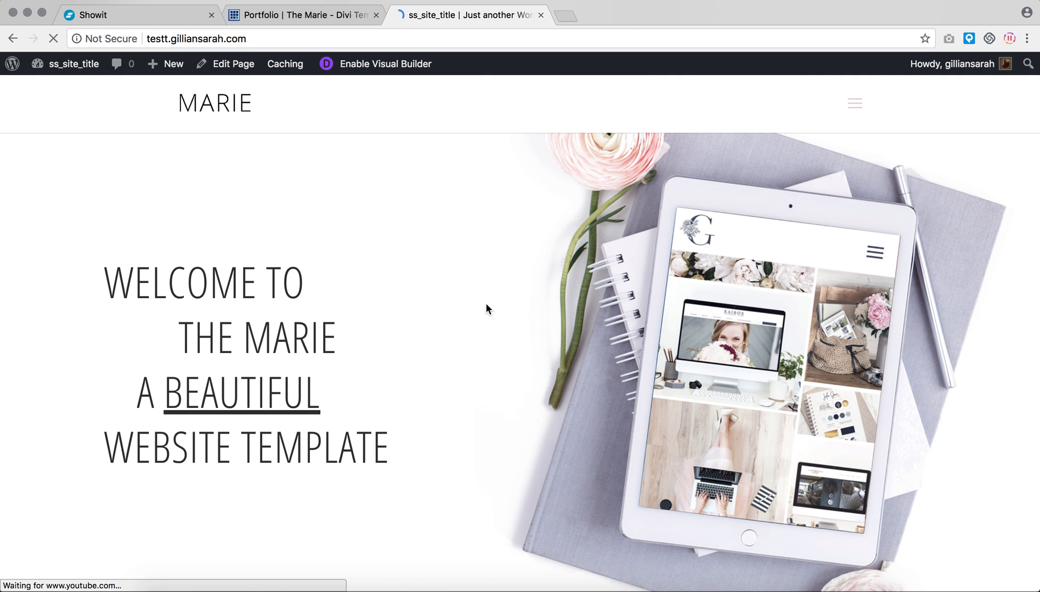
- Go to PORTFOLIO from the homepage hamburger menu
{"action": "left_click", "coordinate": [854, 103]}
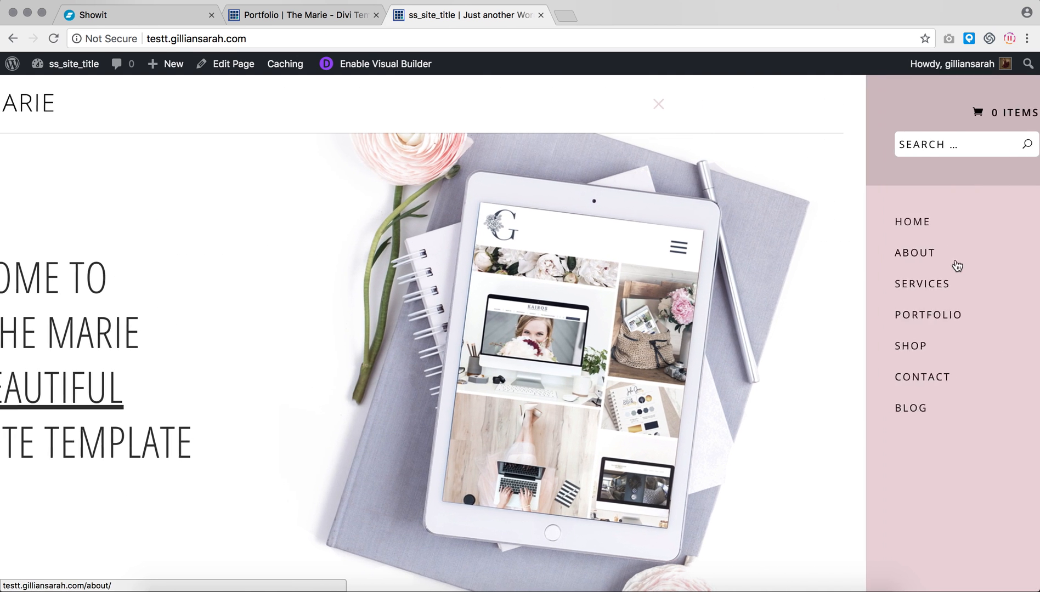
{"action": "left_click", "coordinate": [914, 253]}
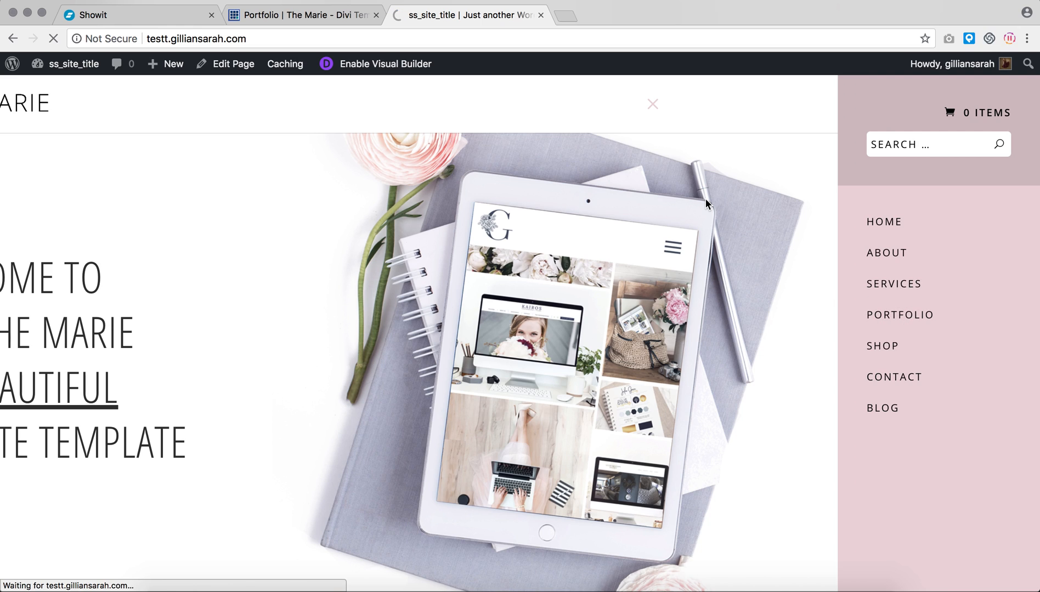
{"action": "left_click", "coordinate": [900, 314]}
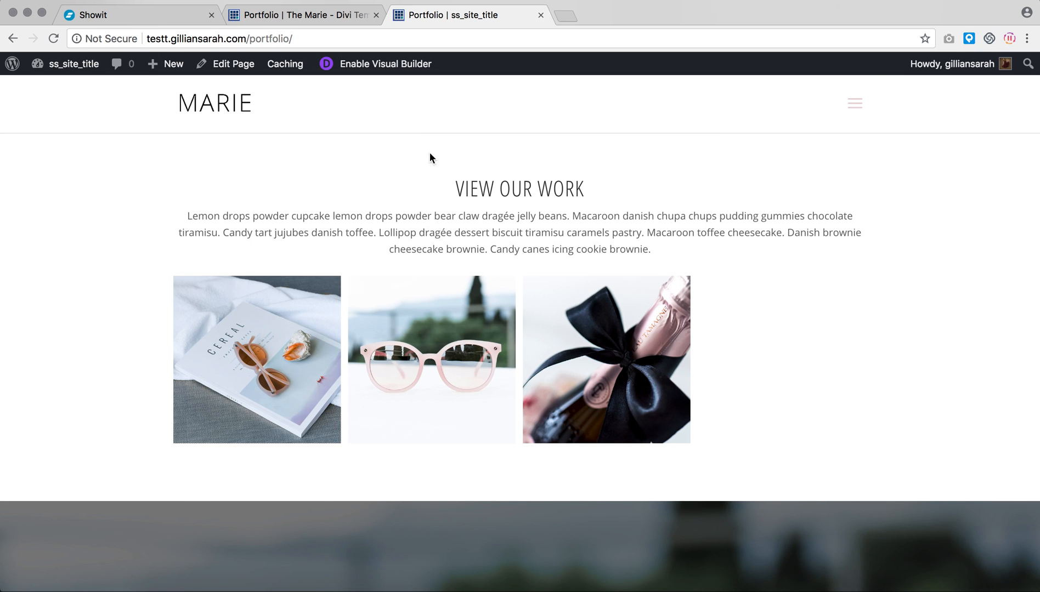
{"action": "mouse_move", "coordinate": [844, 263]}
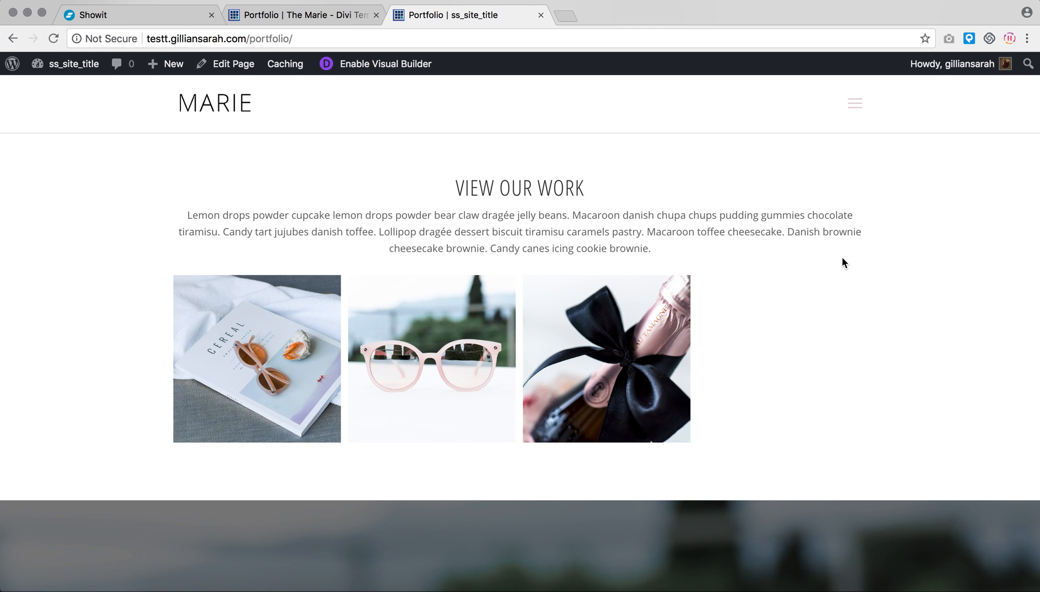
{"action": "mouse_move", "coordinate": [882, 278]}
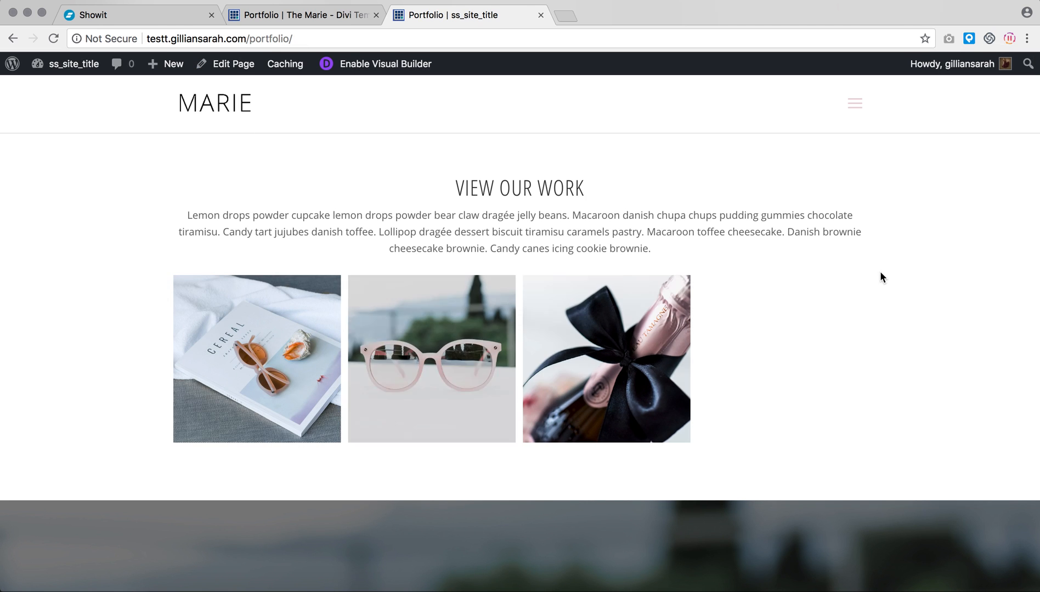
- Open the hamburger navigation menu over the Portfolio page gallery
{"action": "left_click", "coordinate": [854, 103]}
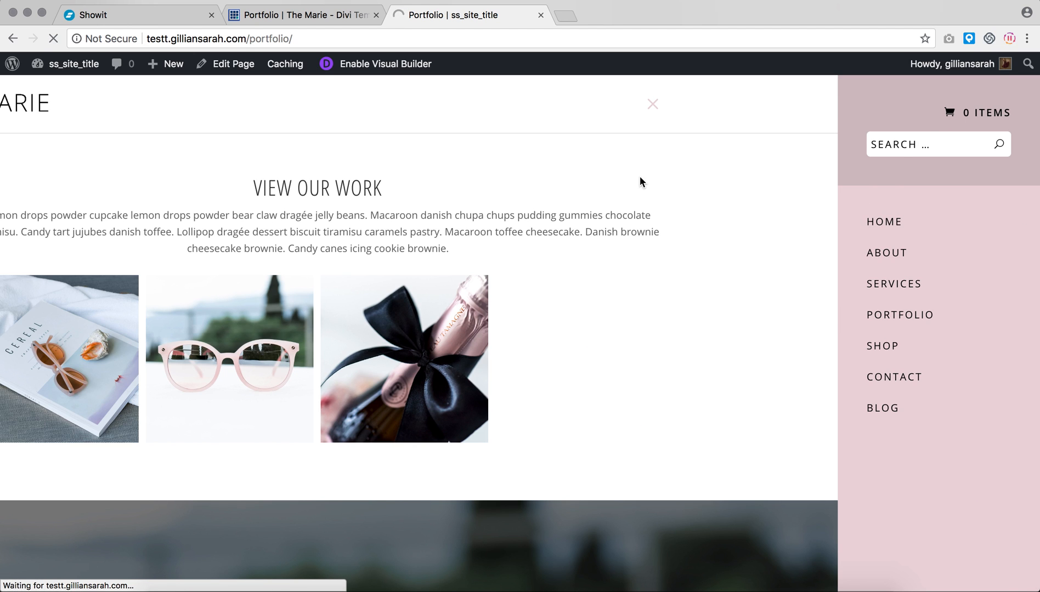
- Open the site dashboard in a new tab and view the Grid Kit page there
{"action": "right_click", "coordinate": [72, 64]}
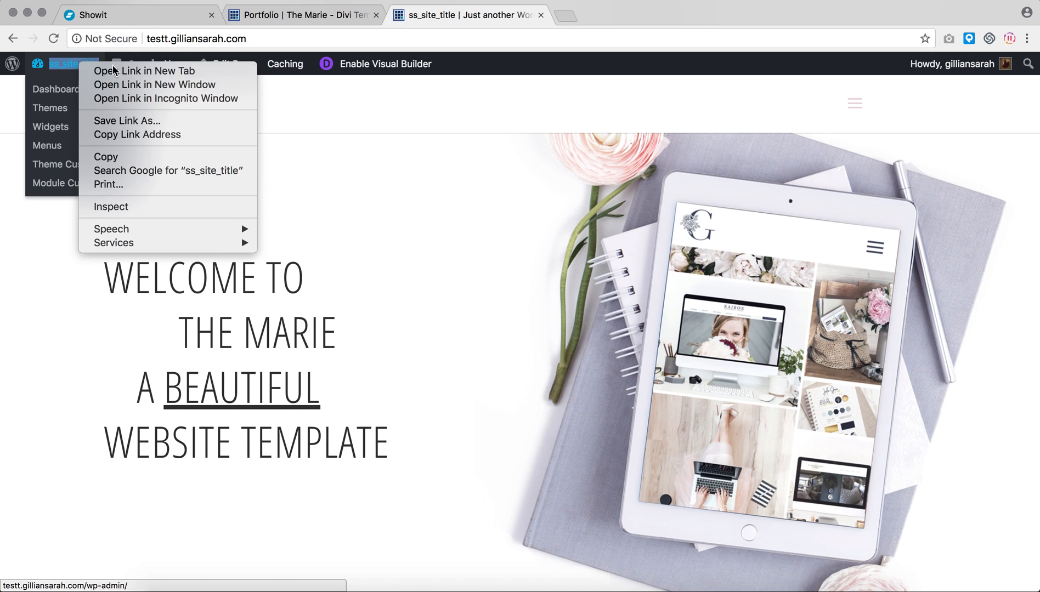
{"action": "left_click", "coordinate": [143, 70]}
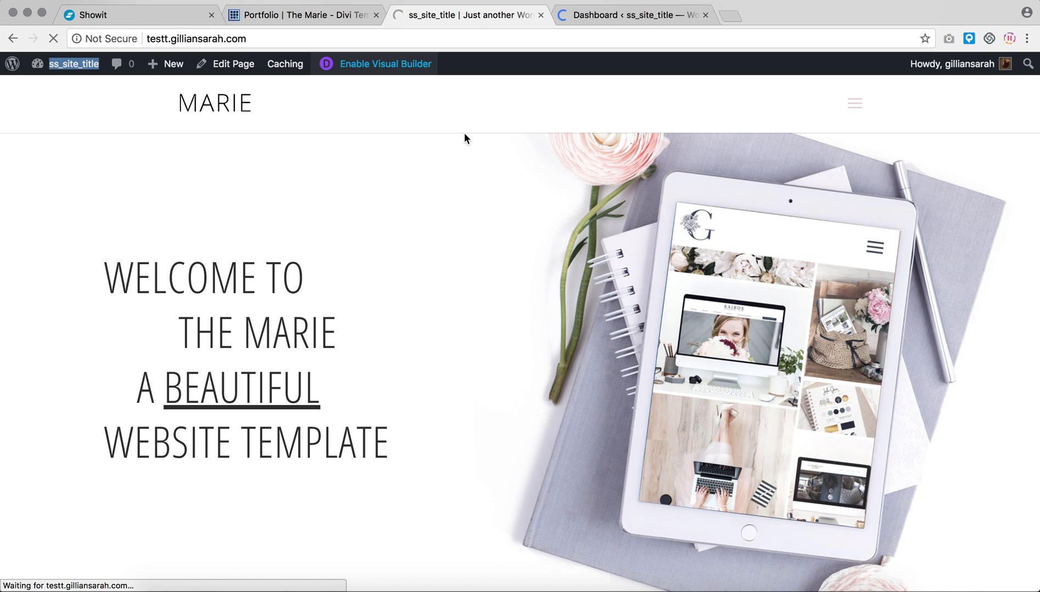
{"action": "mouse_move", "coordinate": [644, 92]}
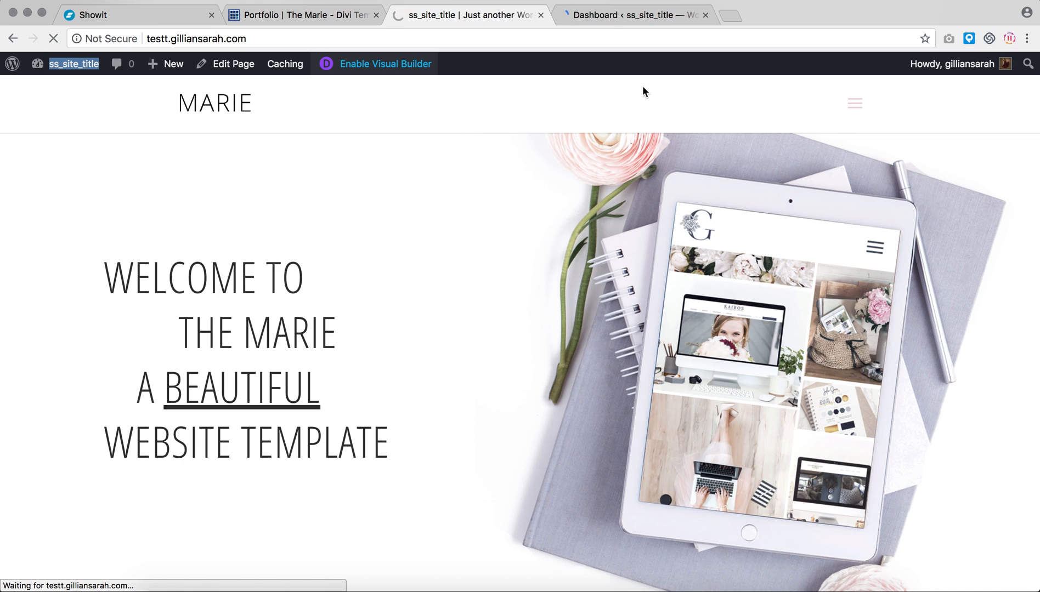
{"action": "mouse_move", "coordinate": [567, 156]}
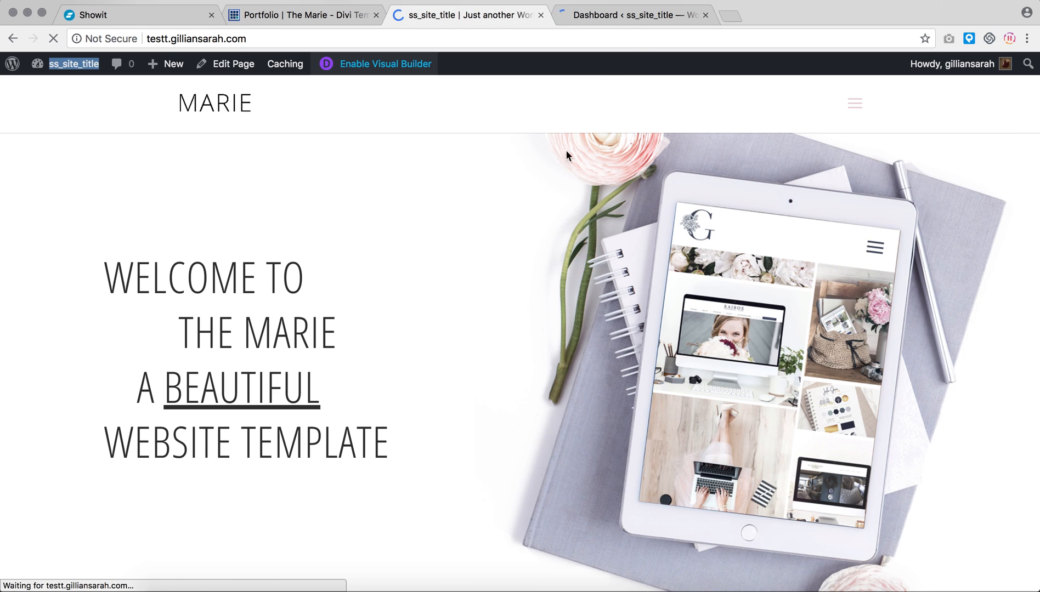
{"action": "mouse_move", "coordinate": [613, 15]}
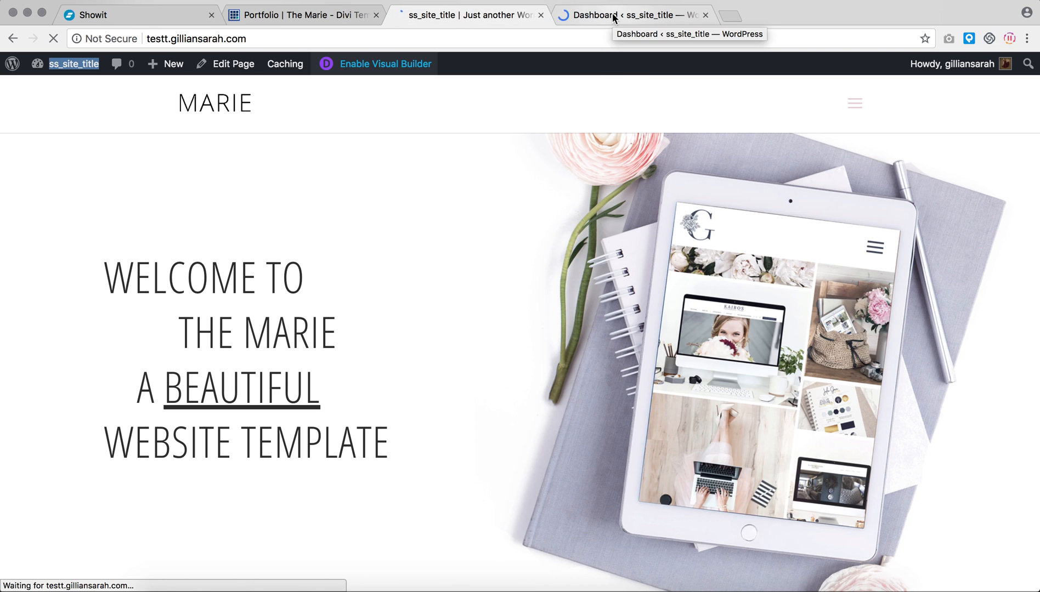
{"action": "left_click", "coordinate": [630, 15]}
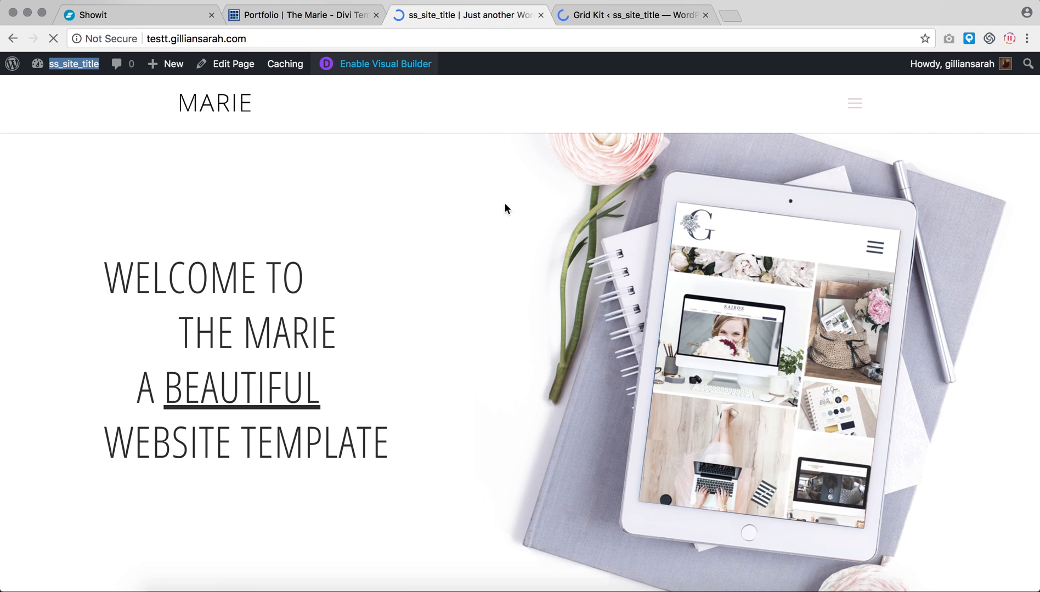
{"action": "scroll", "scroll_direction": "down", "scroll_amount": 3}
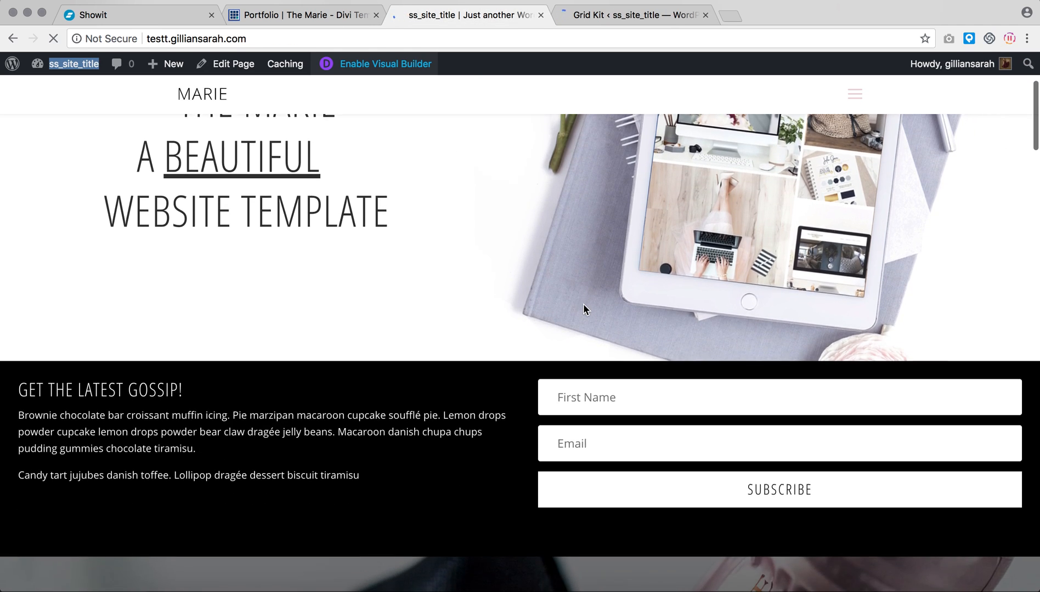
{"action": "scroll", "scroll_direction": "up", "scroll_amount": 3}
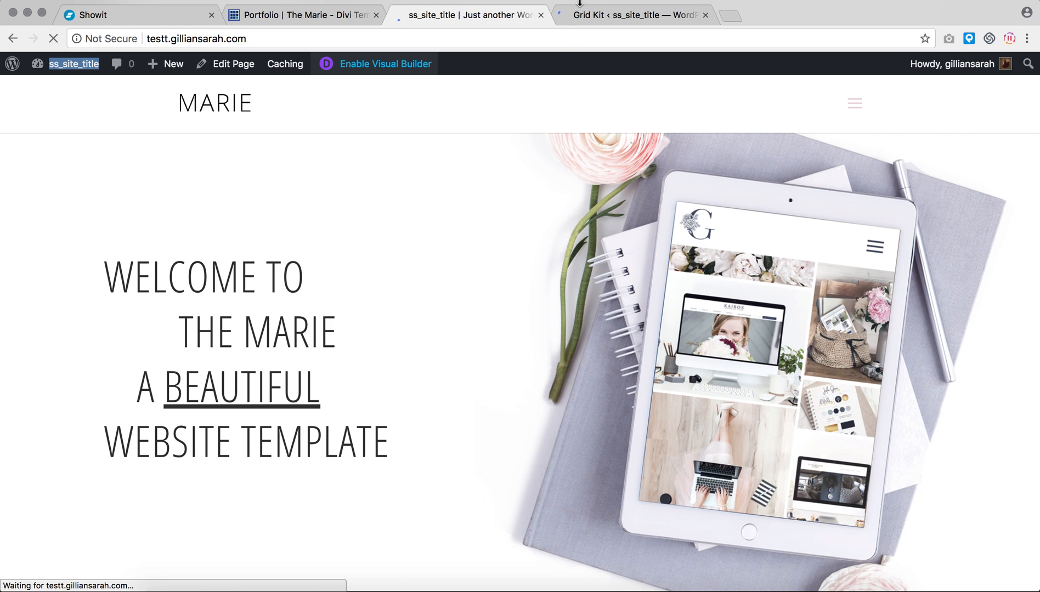
- Enable the Divi Visual Builder on the homepage from the admin bar
{"action": "left_click", "coordinate": [385, 64]}
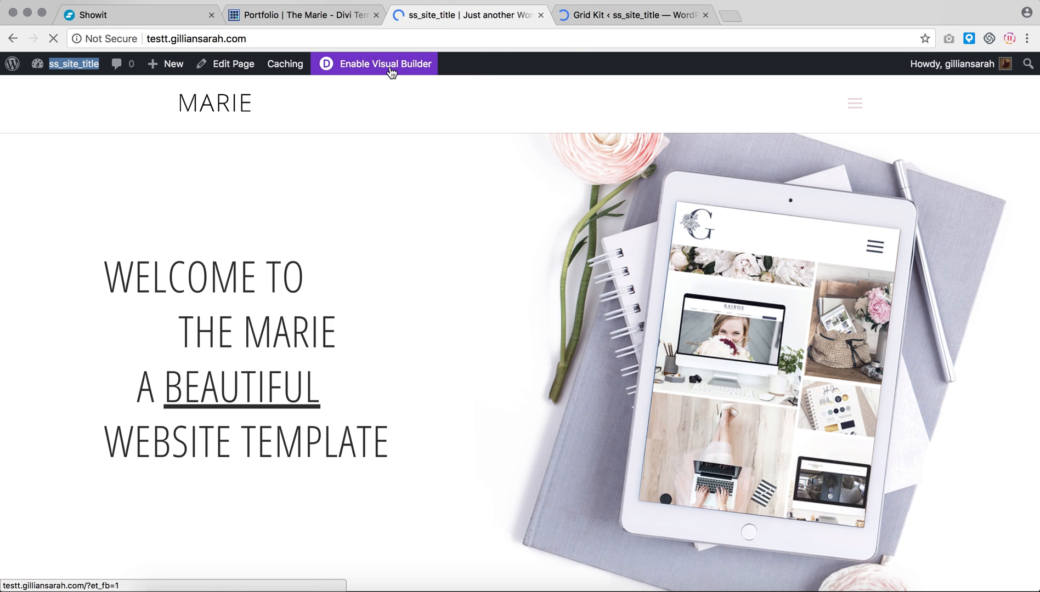
{"action": "left_click", "coordinate": [385, 64]}
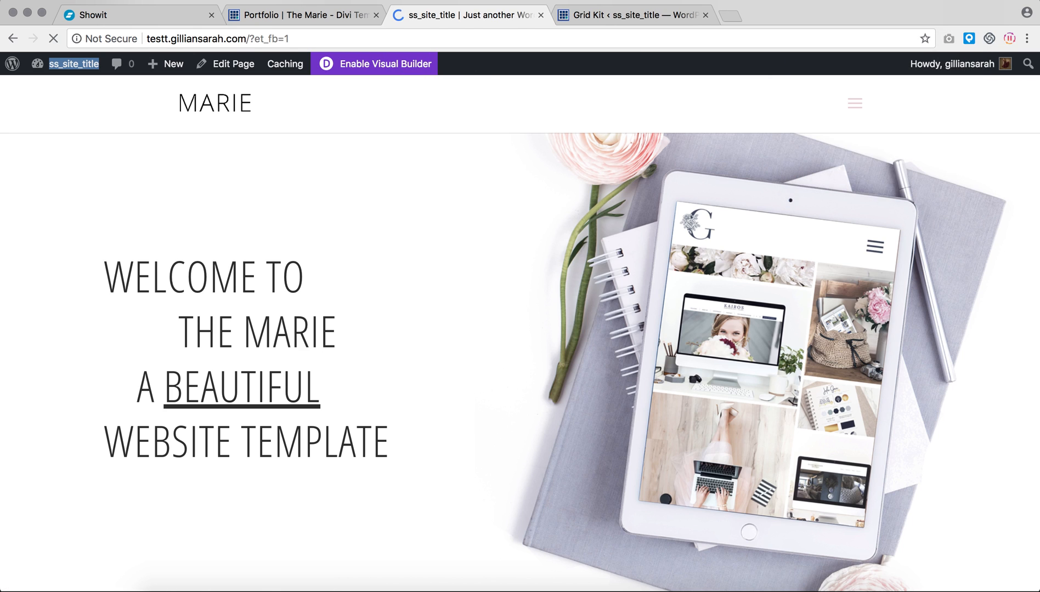
{"action": "left_click", "coordinate": [629, 14]}
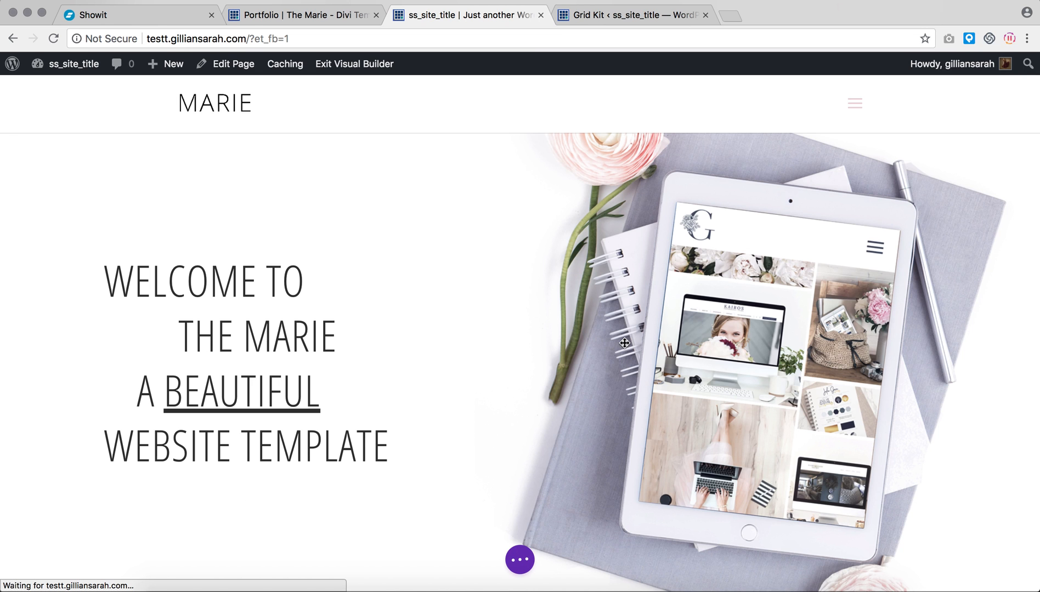
- Add a one-column section below the Get the Latest Gossip signup to open Insert Module
{"action": "scroll", "scroll_direction": "down", "scroll_amount": 3}
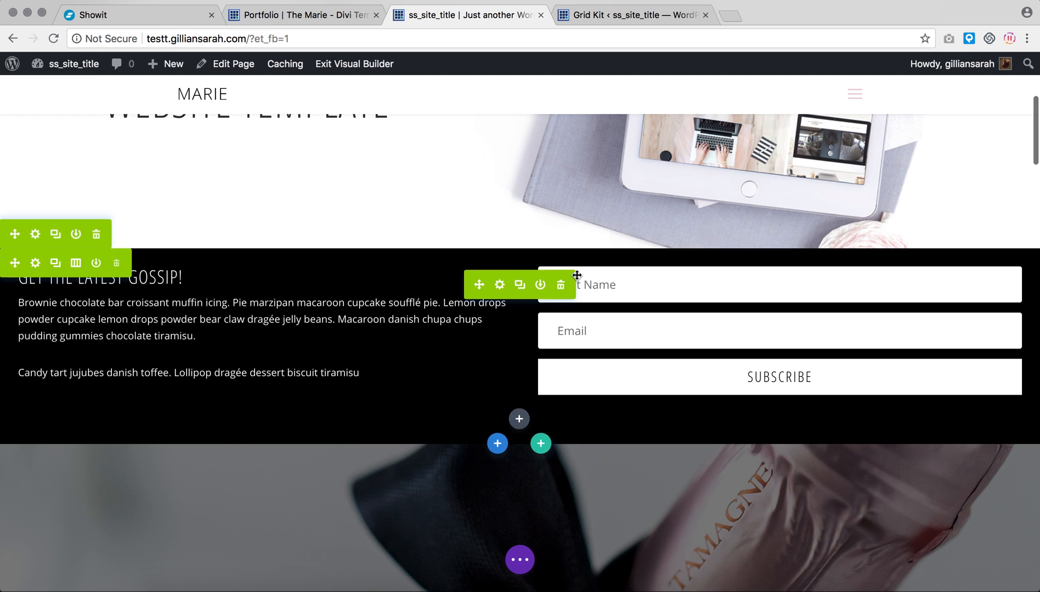
{"action": "scroll", "scroll_direction": "down", "scroll_amount": 3}
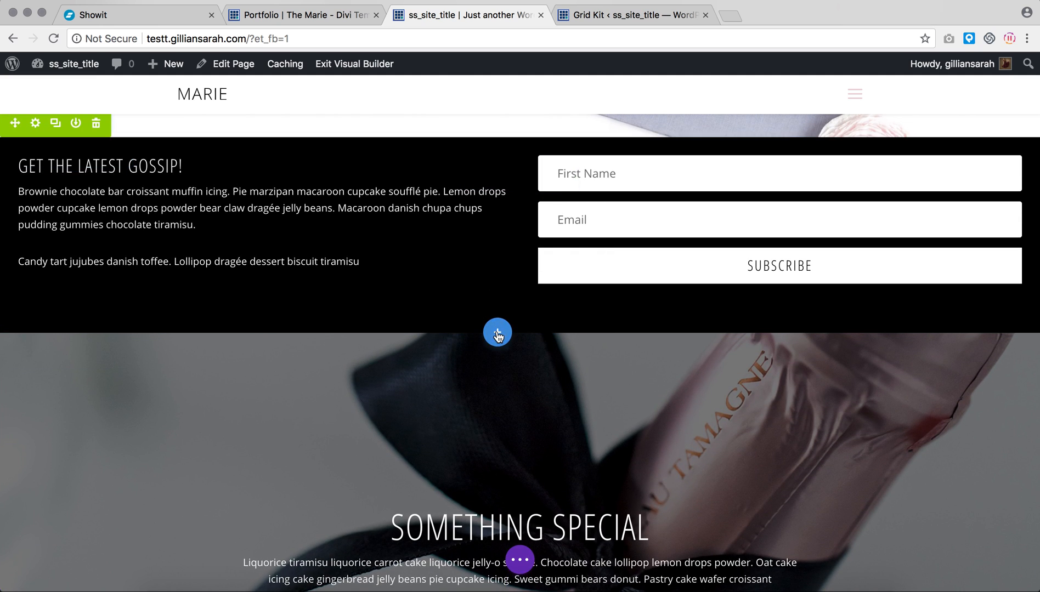
{"action": "left_click", "coordinate": [497, 332]}
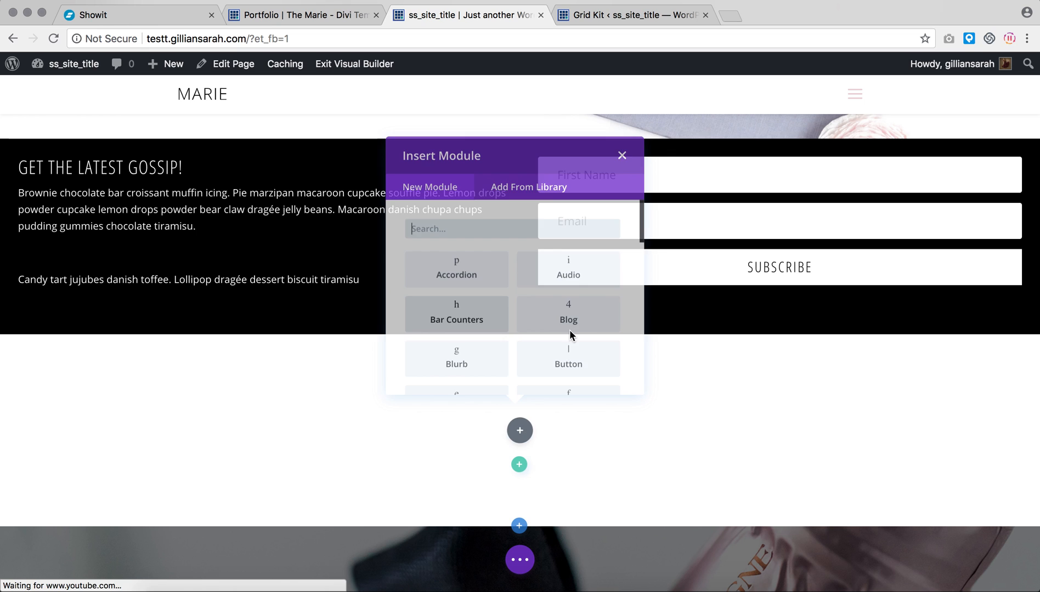
{"action": "left_click", "coordinate": [622, 155]}
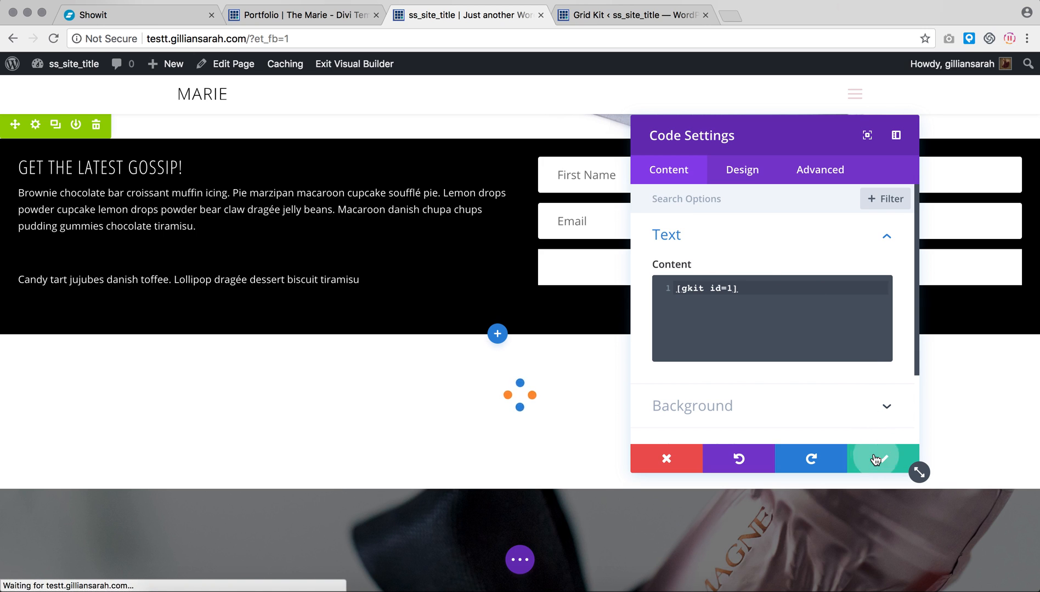
- Save the Divi Code module holding the [gkit id=1] Grid Kit shortcode
{"action": "left_click", "coordinate": [875, 459]}
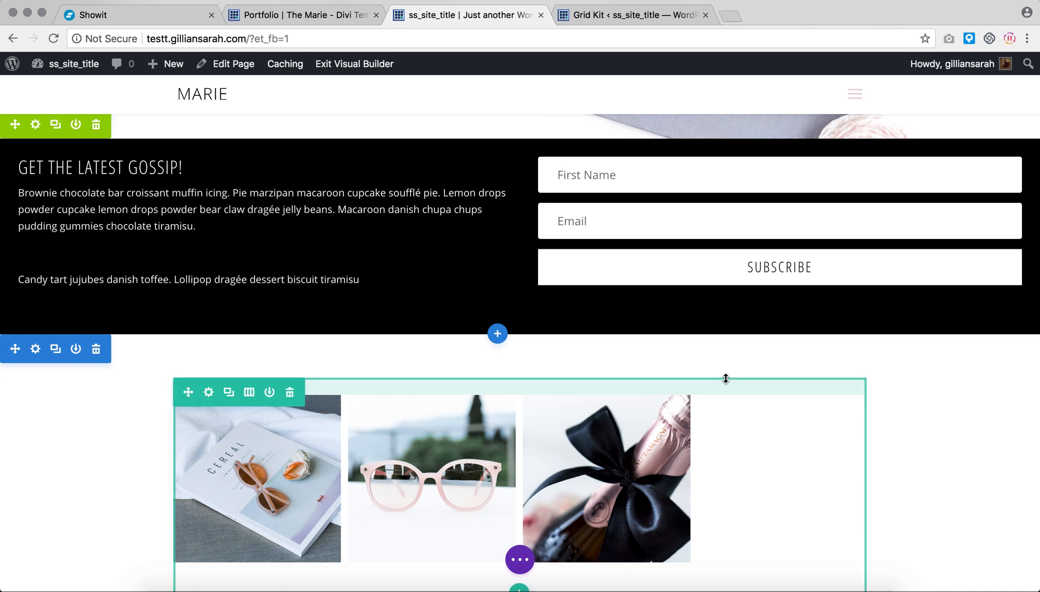
{"action": "scroll", "scroll_direction": "down", "scroll_amount": 3}
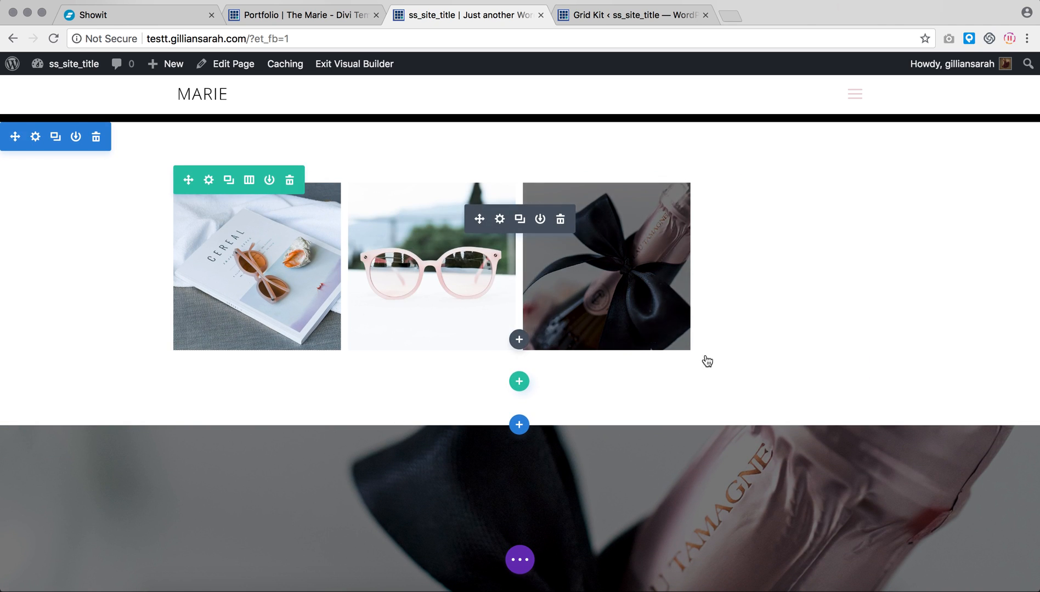
{"action": "scroll", "scroll_direction": "down", "scroll_amount": 3}
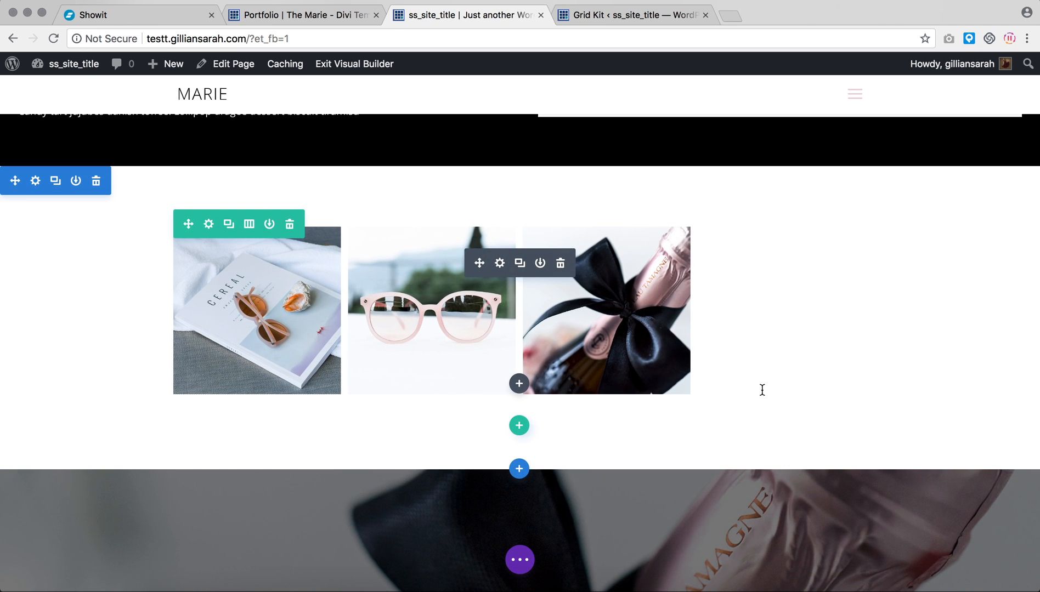